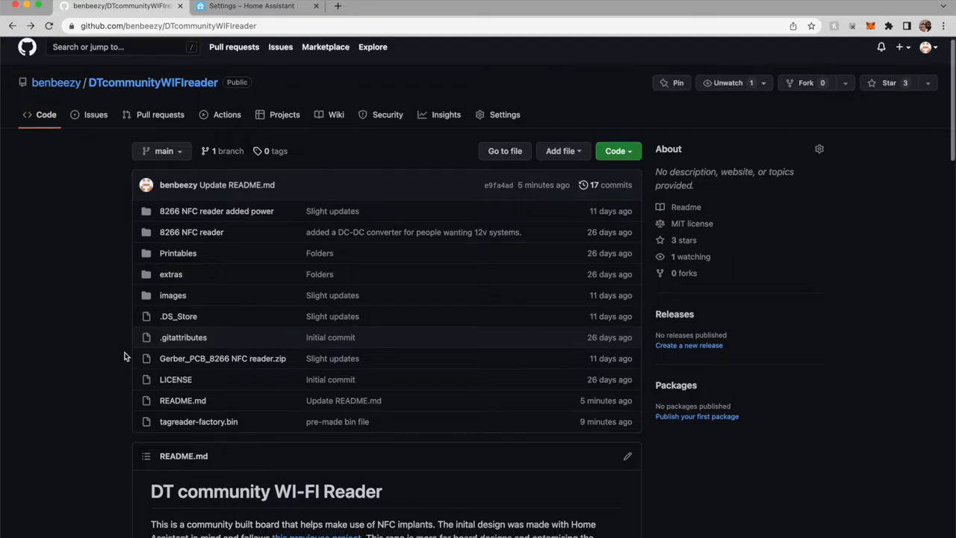
Step: Scroll the README down to Software and follow the web.esphome.io link
{"action": "scroll", "scroll_direction": "down", "scroll_amount": 3}
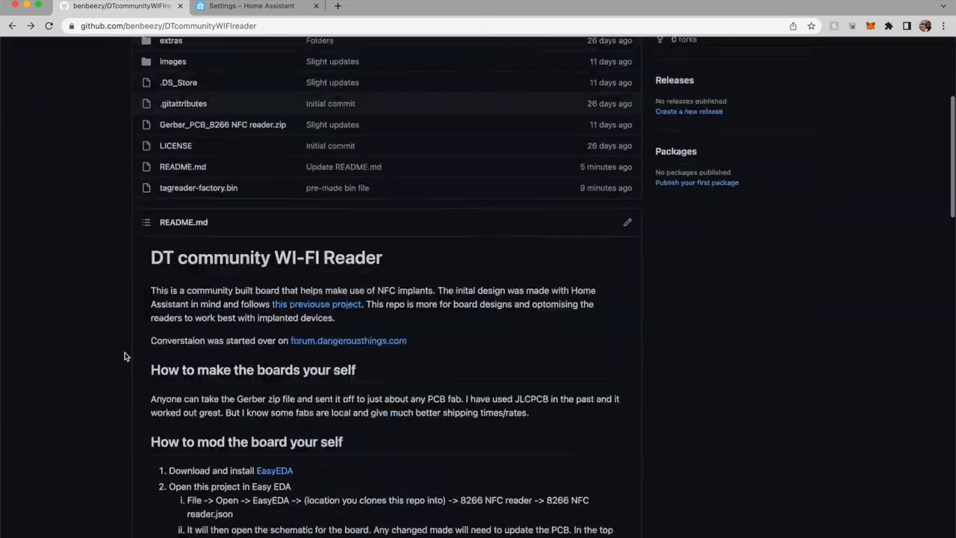
{"action": "scroll", "scroll_direction": "down", "scroll_amount": 3}
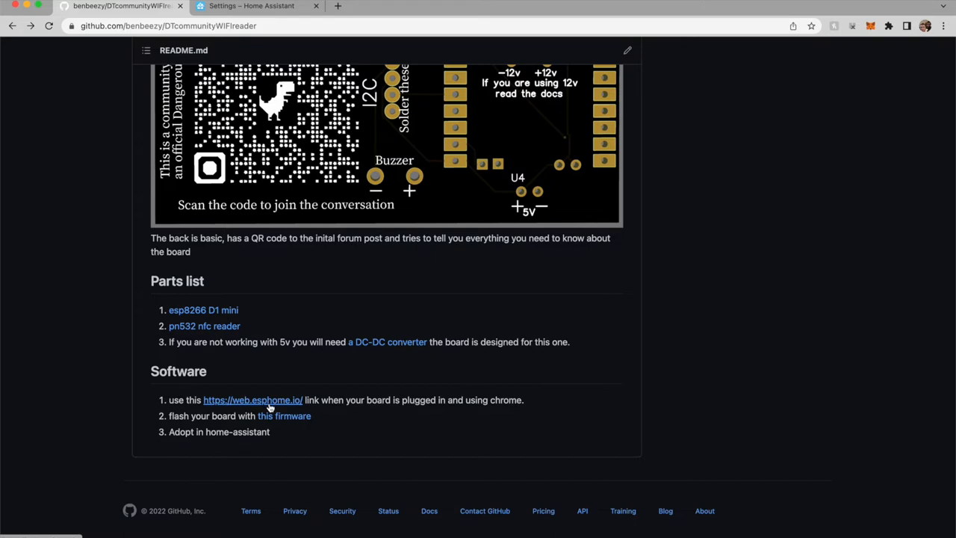
{"action": "left_click", "coordinate": [252, 399]}
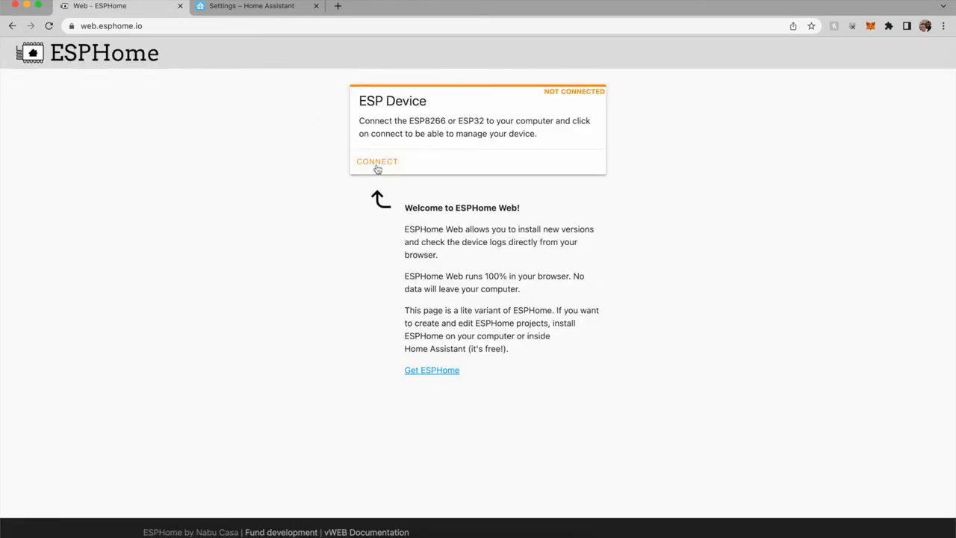
Step: Connect ESPHome Web to the board over its USB serial port
{"action": "left_click", "coordinate": [377, 161]}
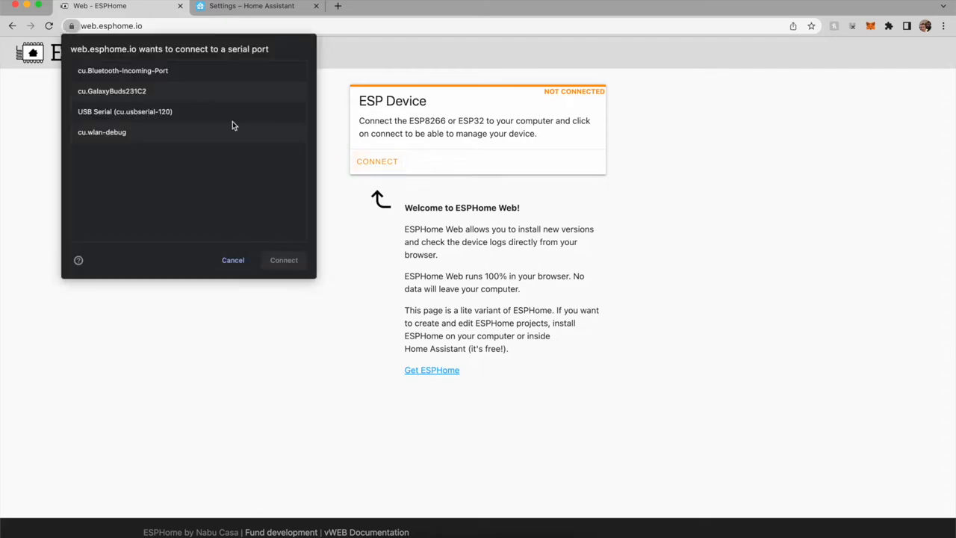
{"action": "left_click", "coordinate": [125, 111]}
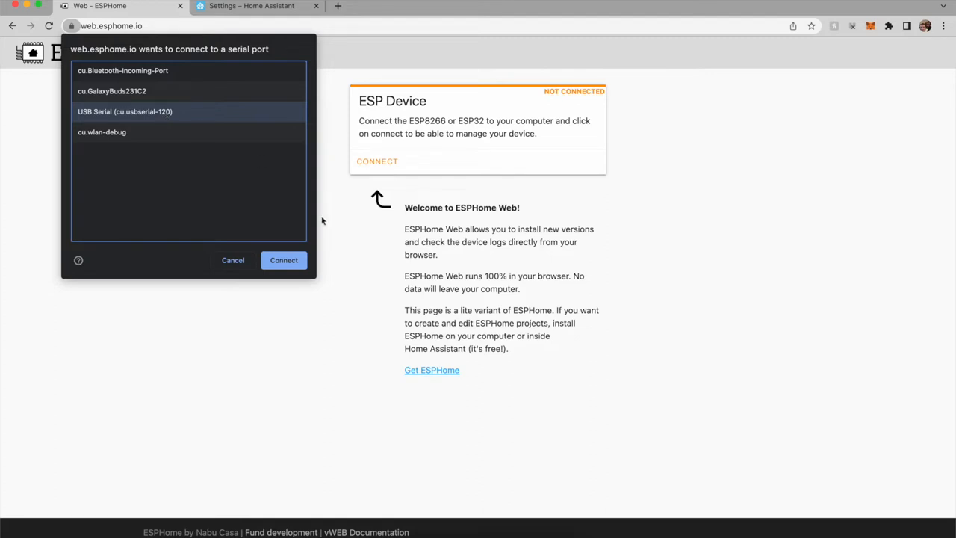
{"action": "mouse_move", "coordinate": [284, 260]}
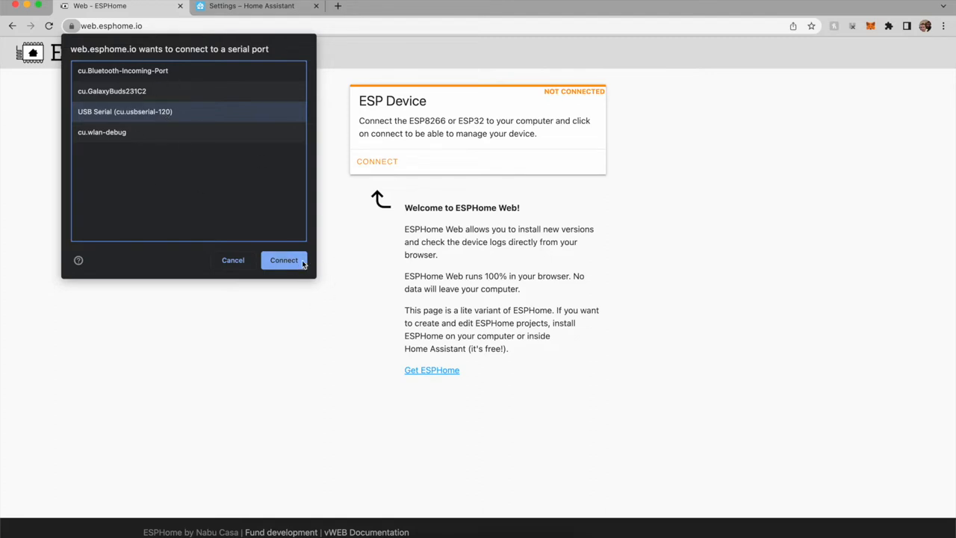
{"action": "left_click", "coordinate": [283, 260]}
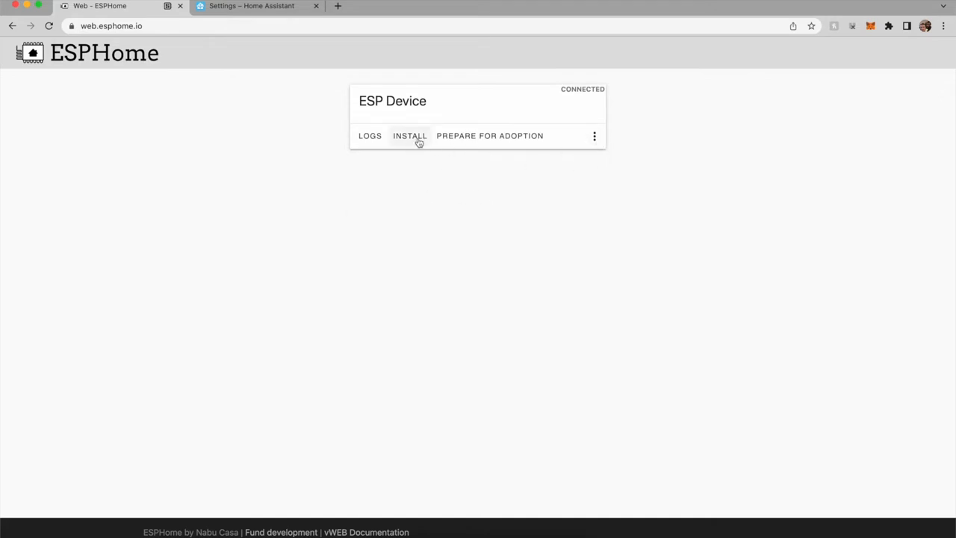
Step: Start an install, browse for a firmware file, then cancel the file picker
{"action": "left_click", "coordinate": [409, 136]}
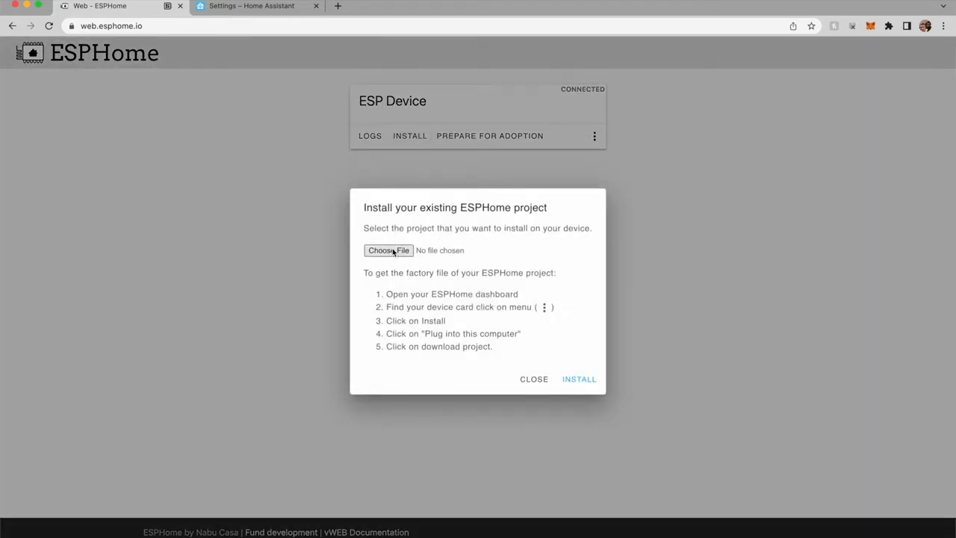
{"action": "left_click", "coordinate": [388, 251]}
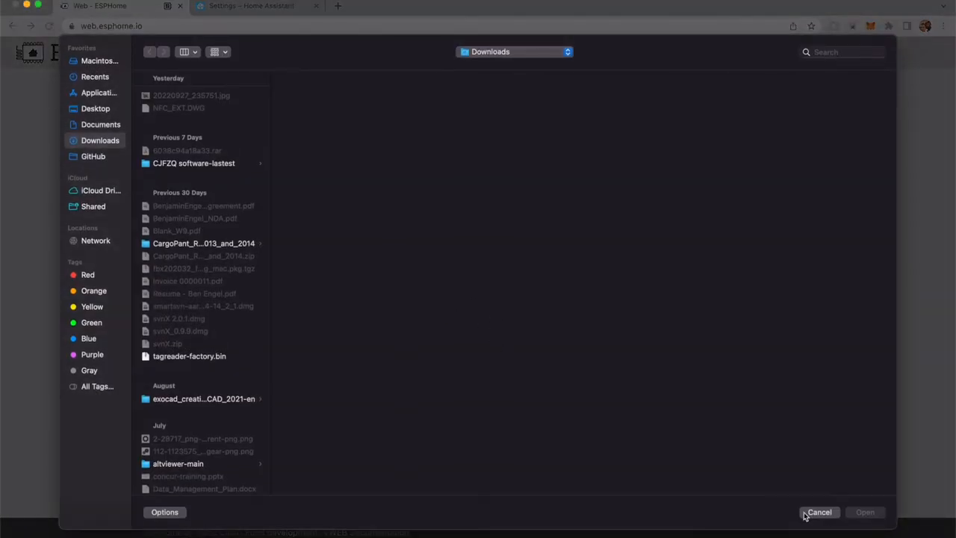
{"action": "left_click", "coordinate": [818, 512]}
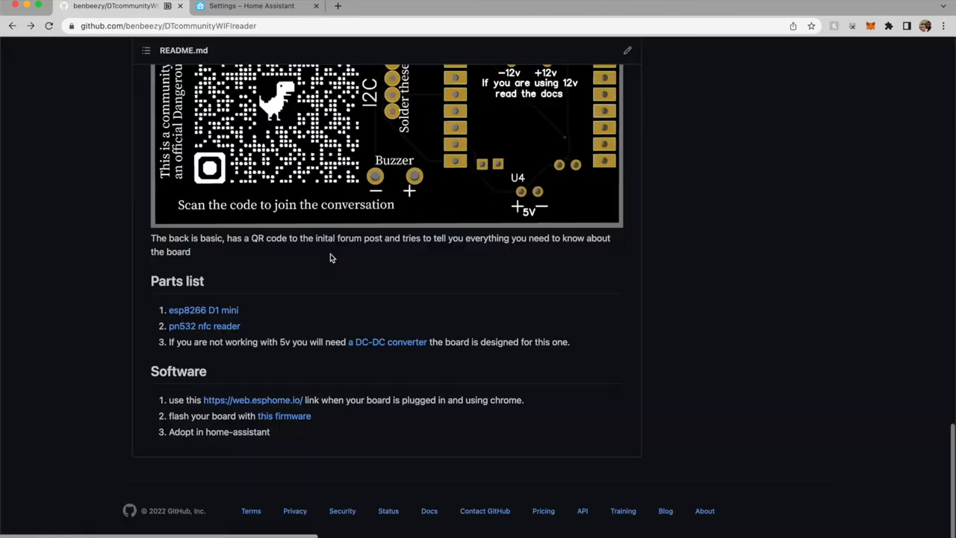
Step: Download the tag reader firmware from the README and reconnect the board via USB serial
{"action": "left_click", "coordinate": [284, 416]}
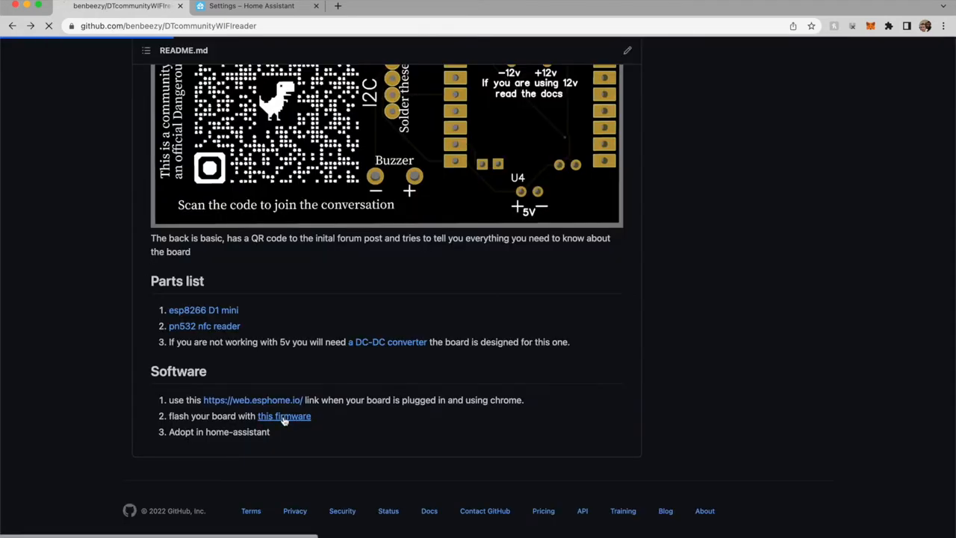
{"action": "left_click", "coordinate": [253, 400]}
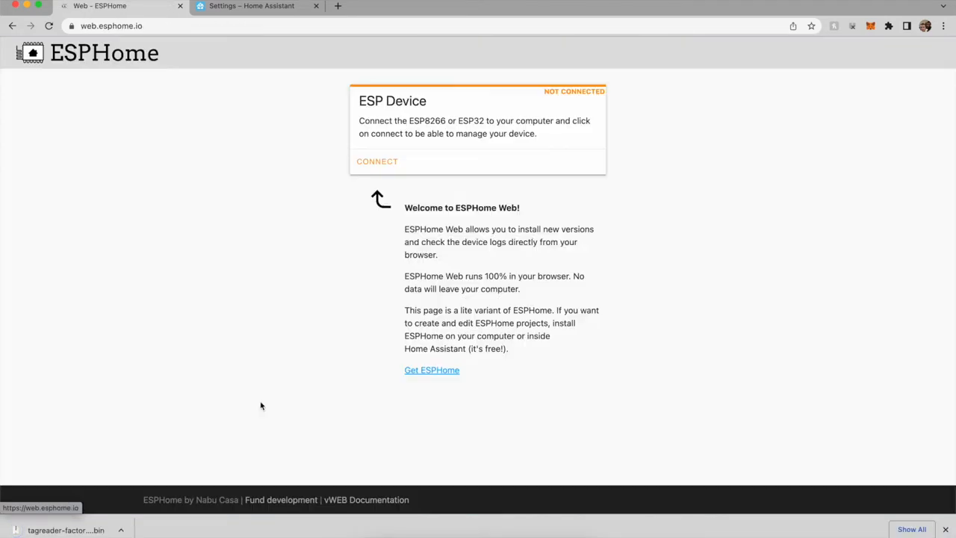
{"action": "left_click", "coordinate": [377, 161]}
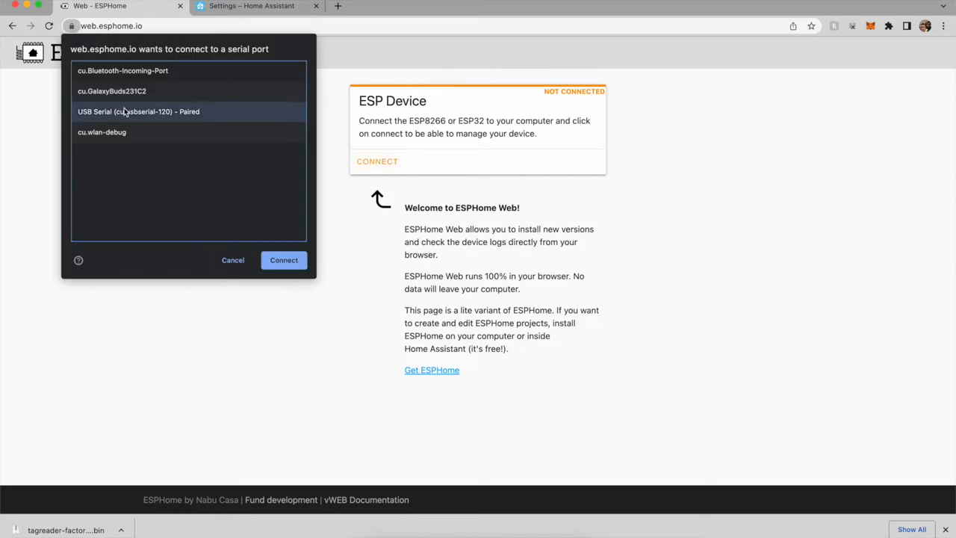
{"action": "left_click", "coordinate": [284, 260]}
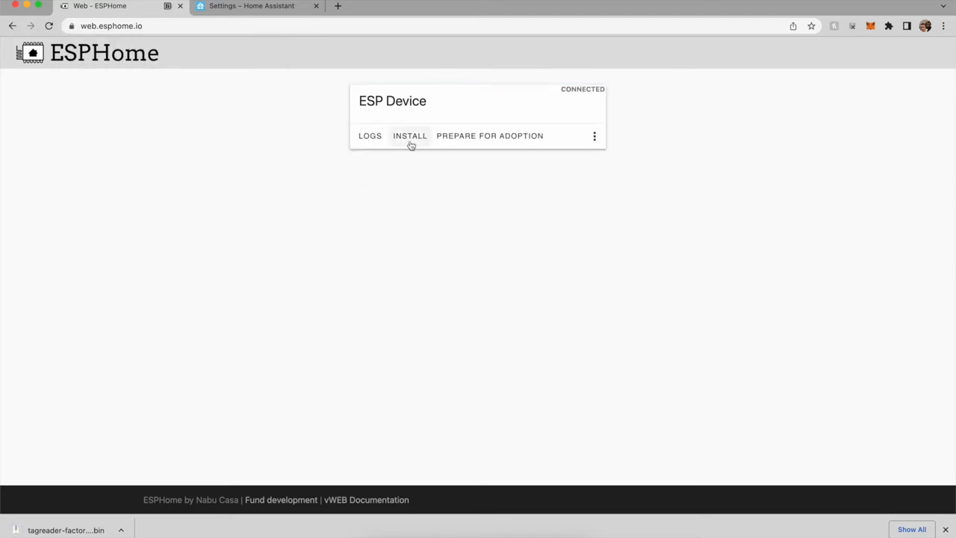
Step: Install tagreader-factory (1).bin onto the board and start flashing
{"action": "left_click", "coordinate": [410, 136]}
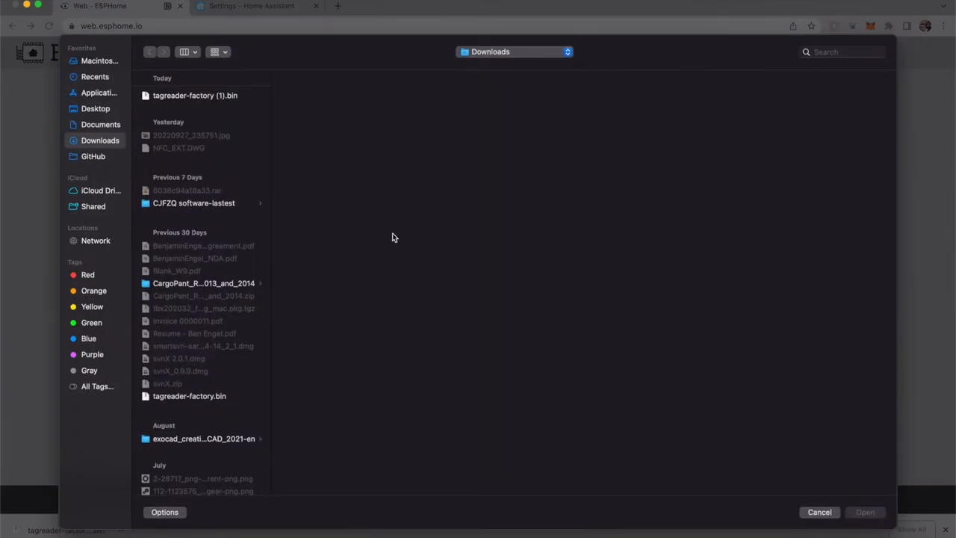
{"action": "left_click", "coordinate": [195, 95]}
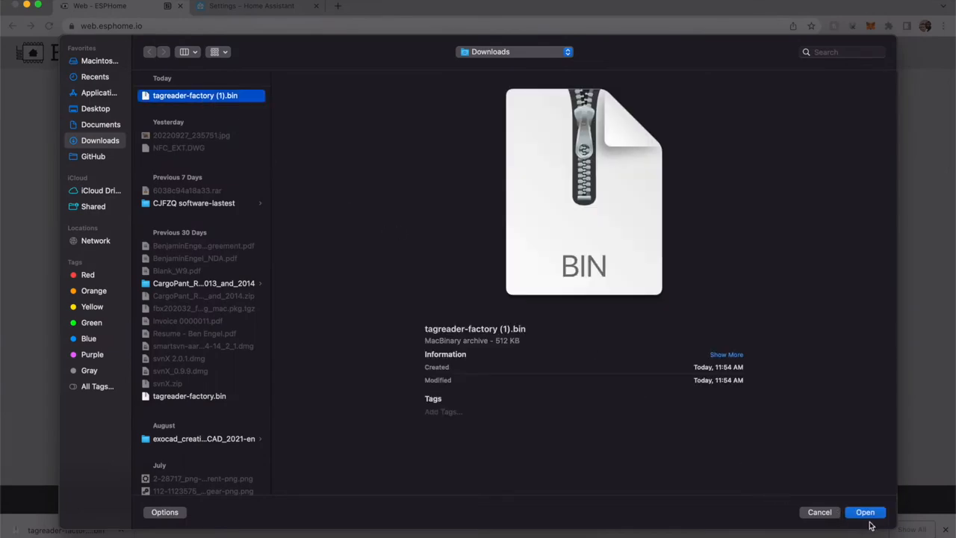
{"action": "left_click", "coordinate": [865, 511]}
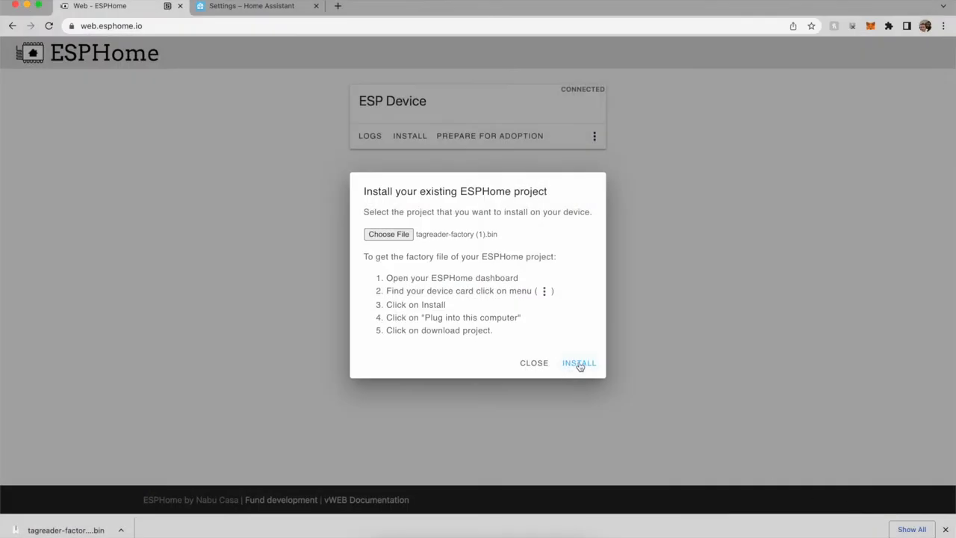
{"action": "left_click", "coordinate": [579, 362]}
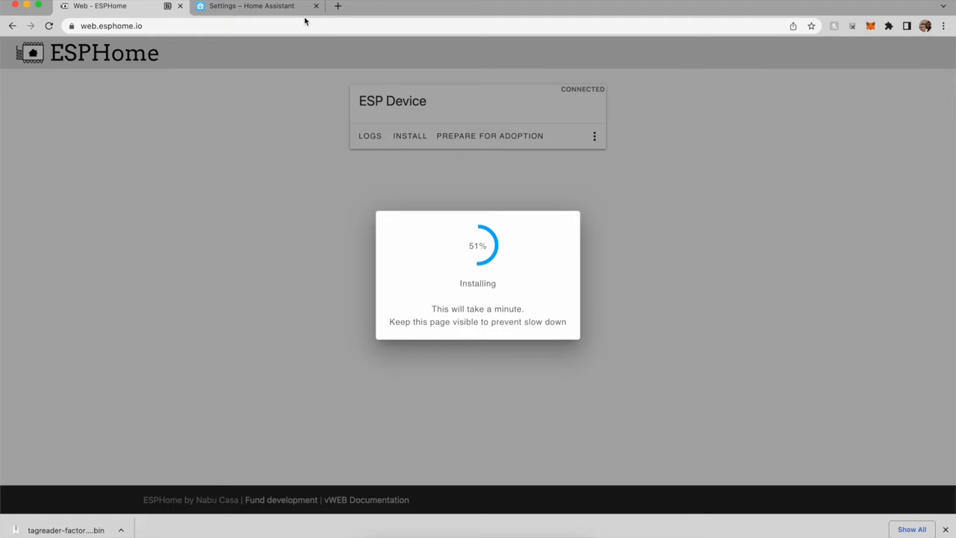
{"action": "mouse_move", "coordinate": [446, 327]}
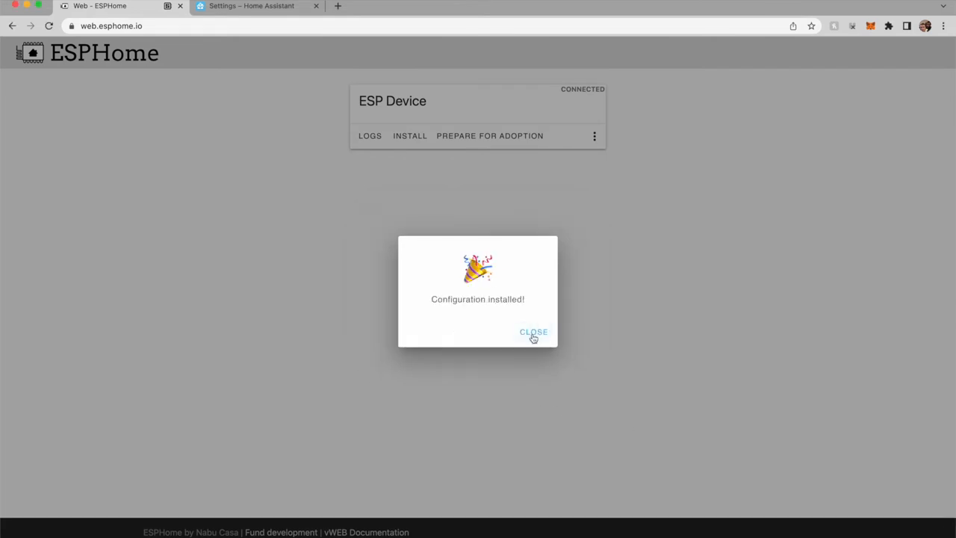
Step: Dismiss the install success message and confirm Home Assistant shows no notifications
{"action": "left_click", "coordinate": [533, 331]}
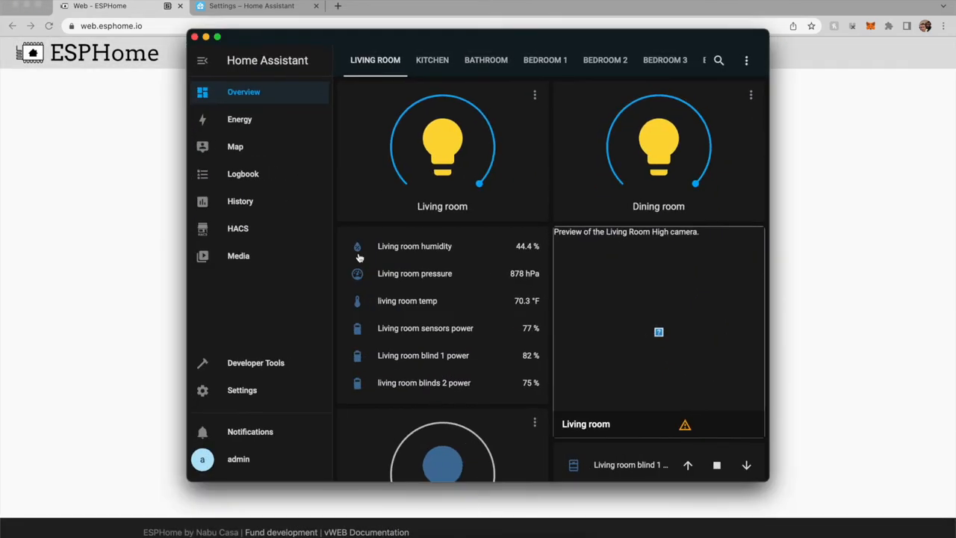
{"action": "left_click", "coordinate": [242, 390]}
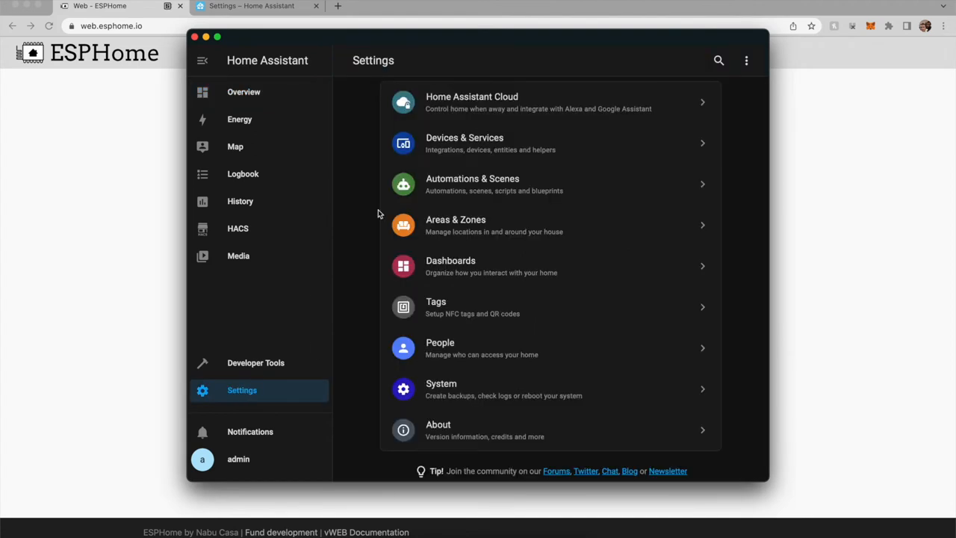
{"action": "left_click", "coordinate": [465, 142]}
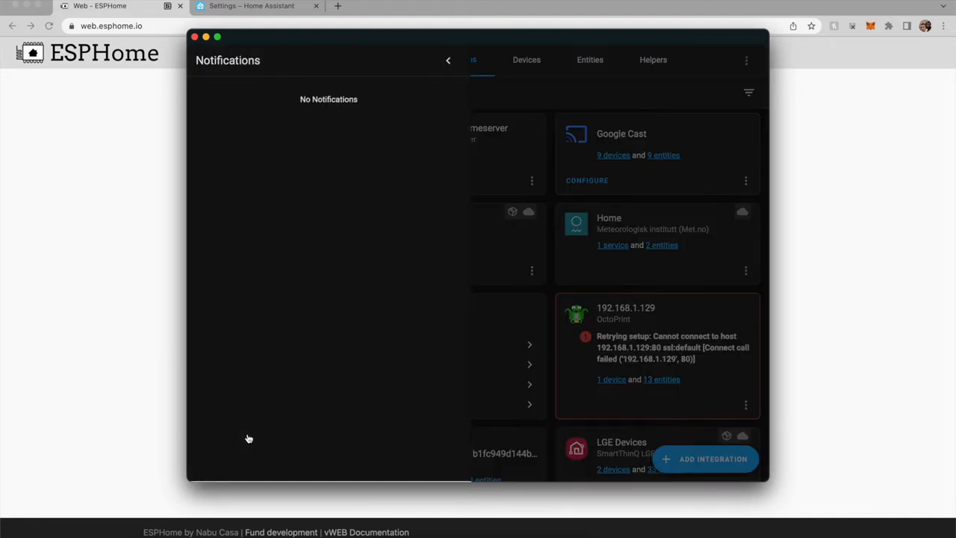
{"action": "left_click", "coordinate": [449, 60]}
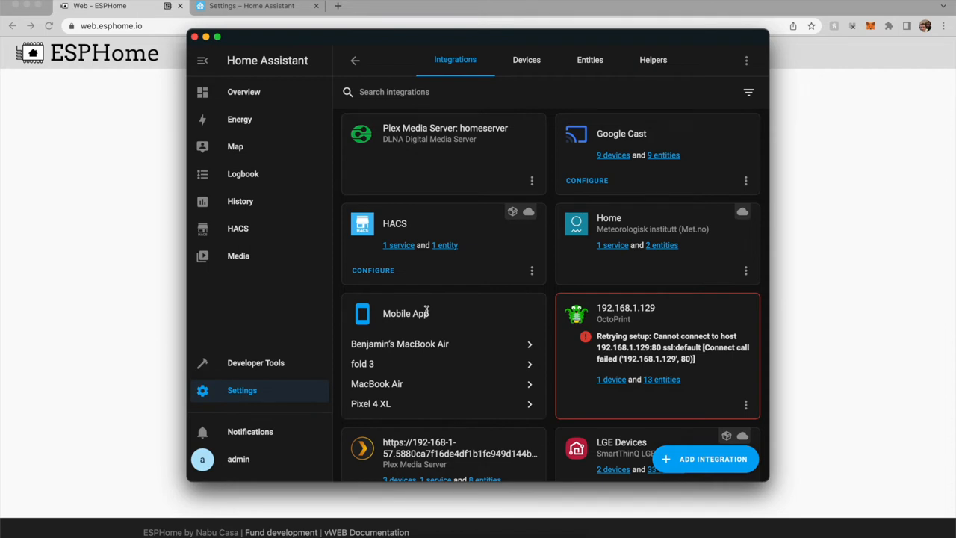
{"action": "left_click", "coordinate": [937, 5]}
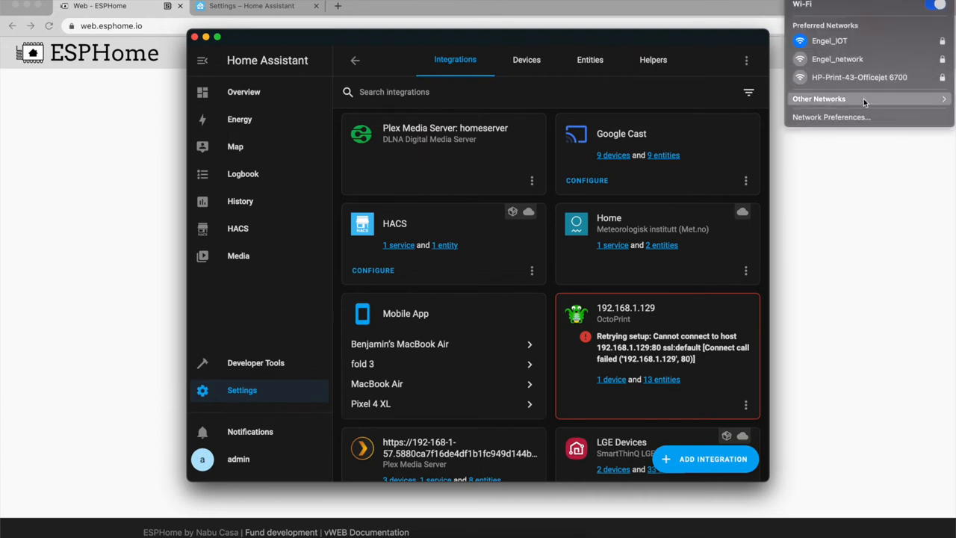
Step: Expand Other Networks in the macOS Wi-Fi menu and scroll down to tagreader
{"action": "left_click", "coordinate": [819, 97]}
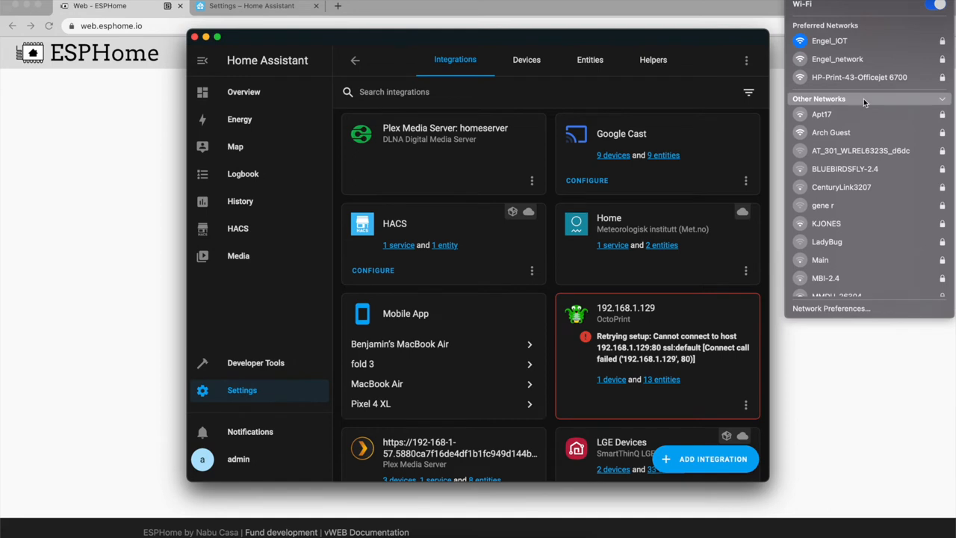
{"action": "scroll", "scroll_direction": "down", "scroll_amount": 3}
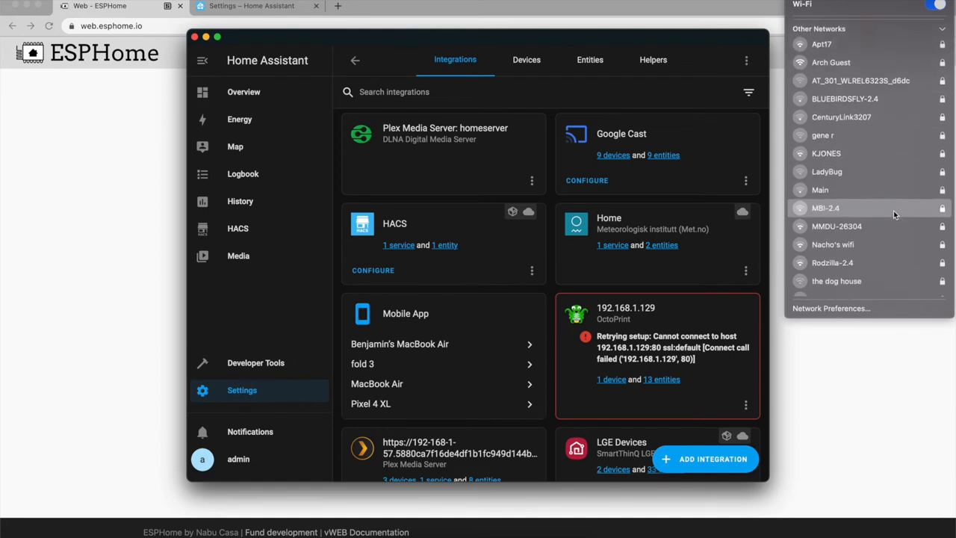
{"action": "scroll", "scroll_direction": "down", "scroll_amount": 3}
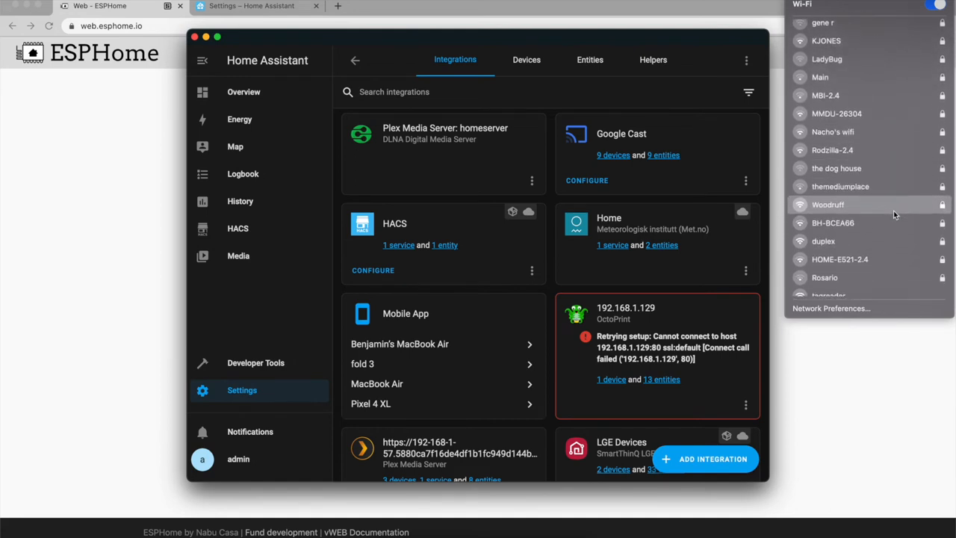
{"action": "scroll", "scroll_direction": "down", "scroll_amount": 3}
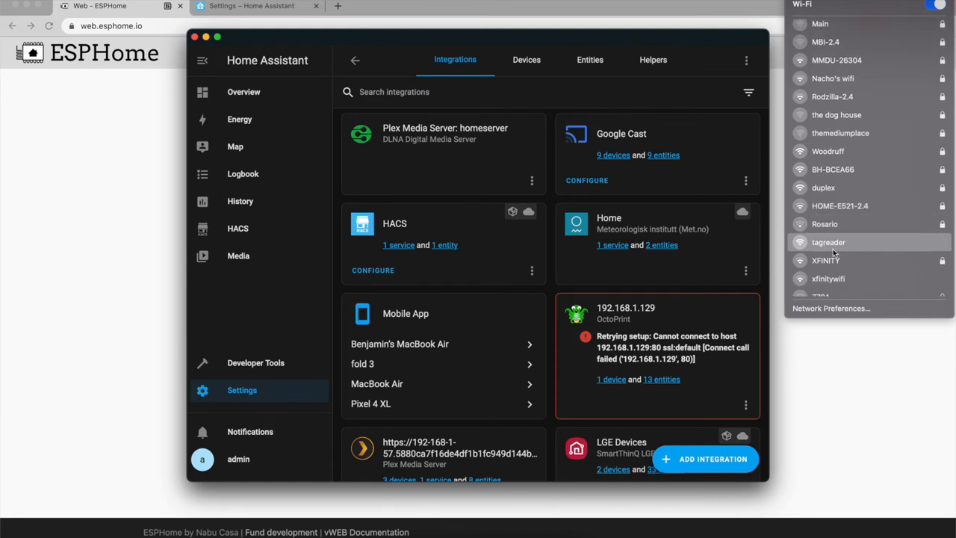
{"action": "mouse_move", "coordinate": [837, 249]}
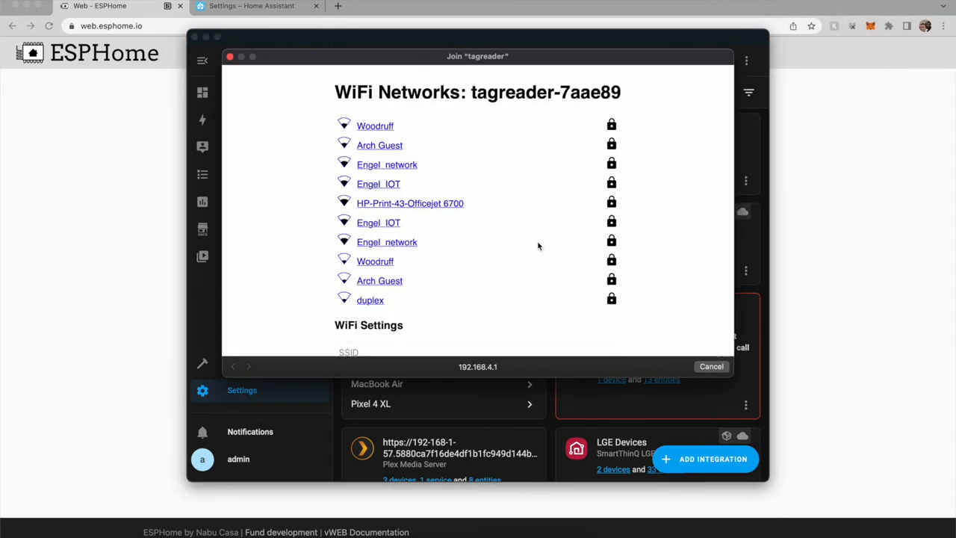
Step: Set the board's Wi-Fi SSID to Engel_IOT with its password and save
{"action": "left_click", "coordinate": [387, 164]}
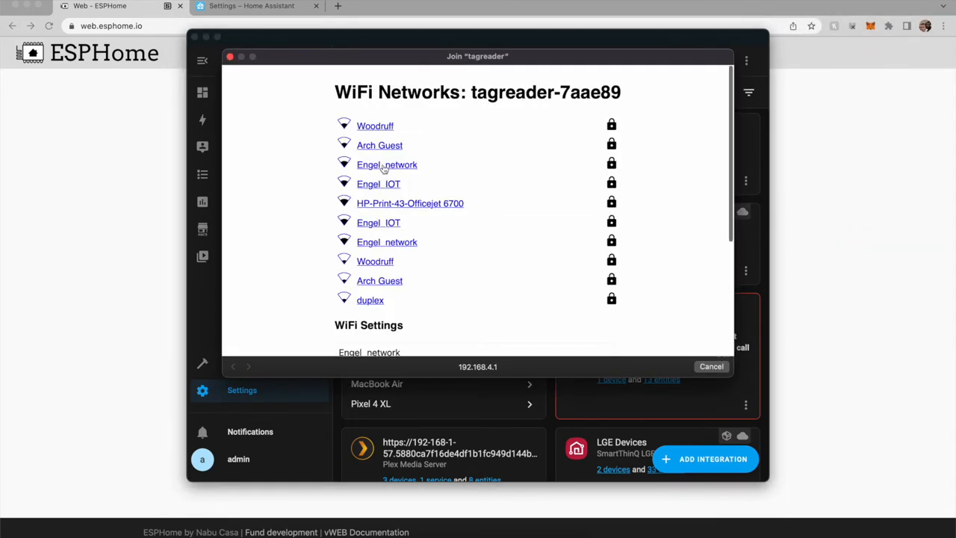
{"action": "scroll", "scroll_direction": "down", "scroll_amount": 3}
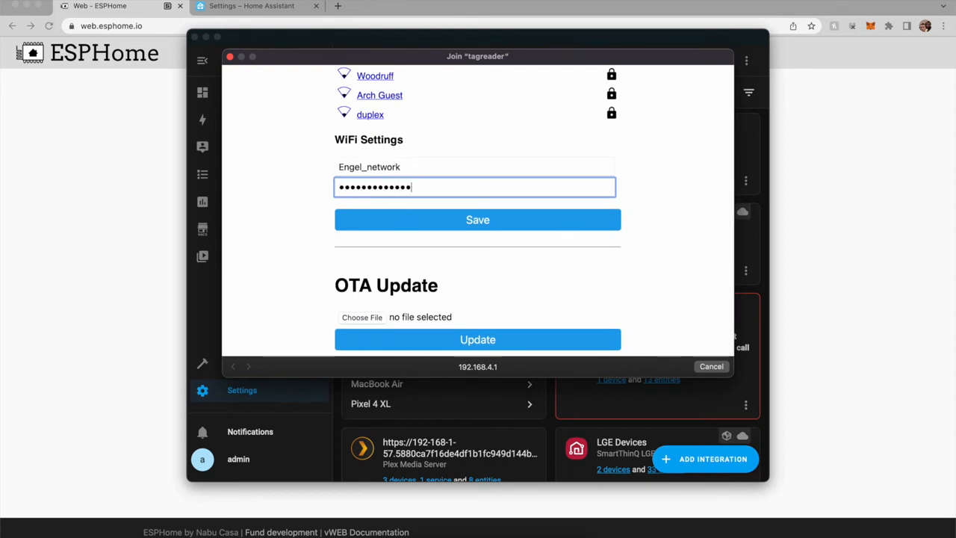
{"action": "mouse_move", "coordinate": [445, 214]}
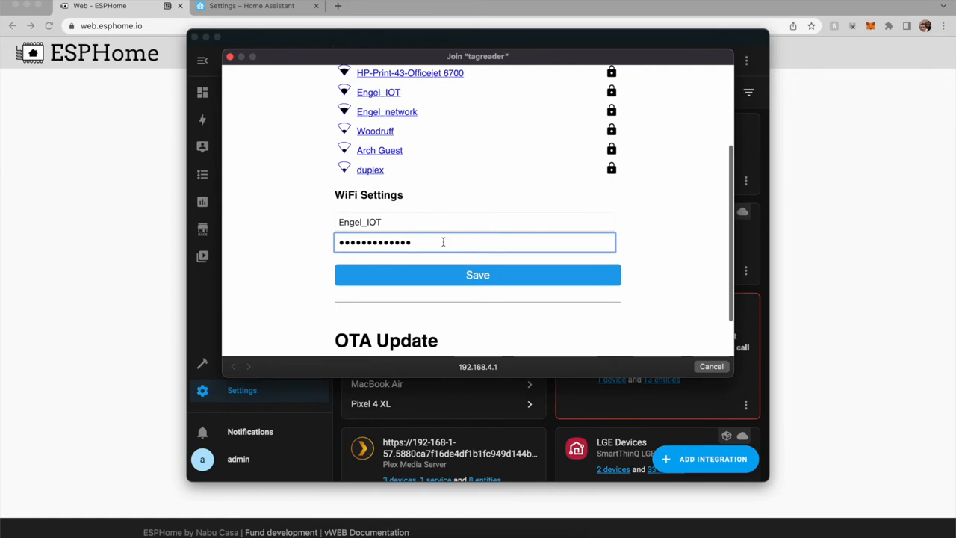
{"action": "key", "text": "BackSpace"}
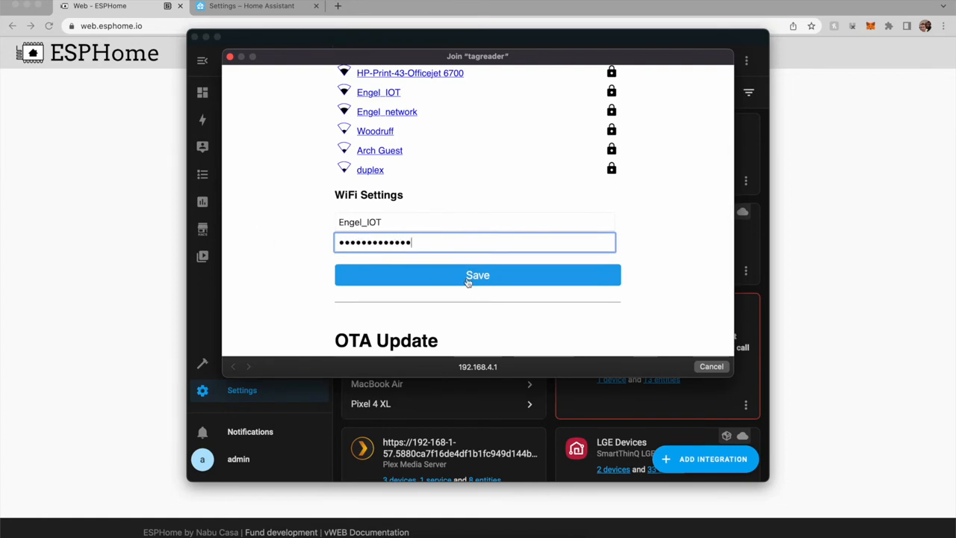
{"action": "left_click", "coordinate": [477, 275]}
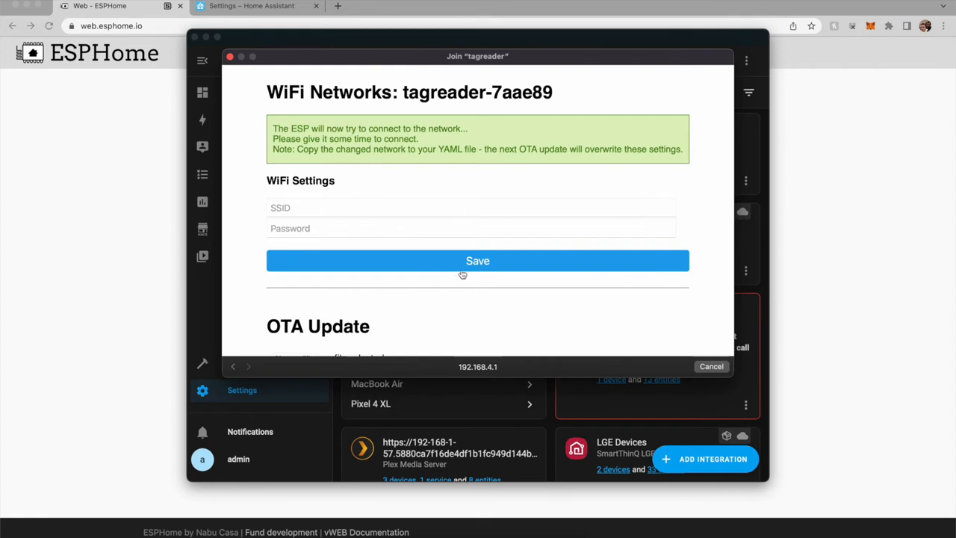
{"action": "scroll", "scroll_direction": "down", "scroll_amount": 3}
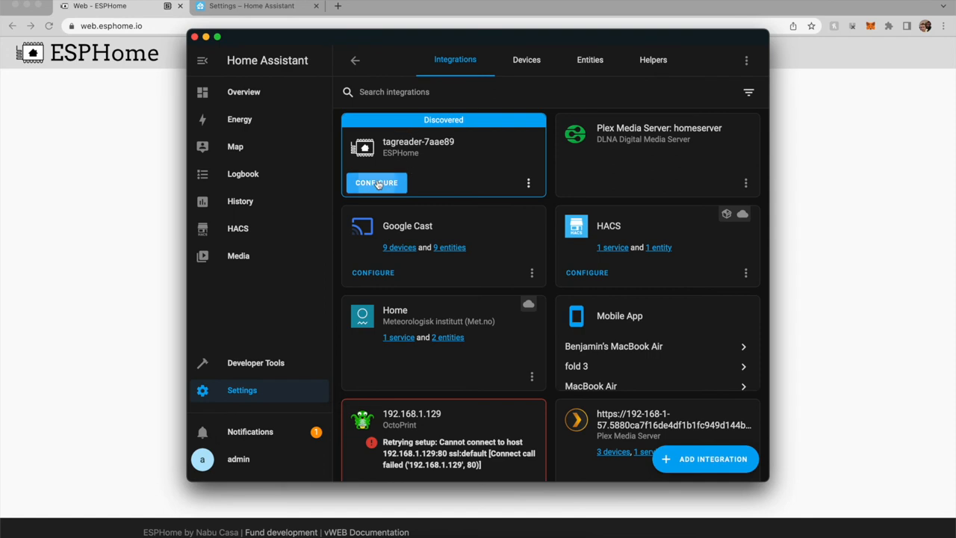
Step: Configure the discovered tagreader-7aae89 device and finish adding it to Home Assistant
{"action": "left_click", "coordinate": [377, 183]}
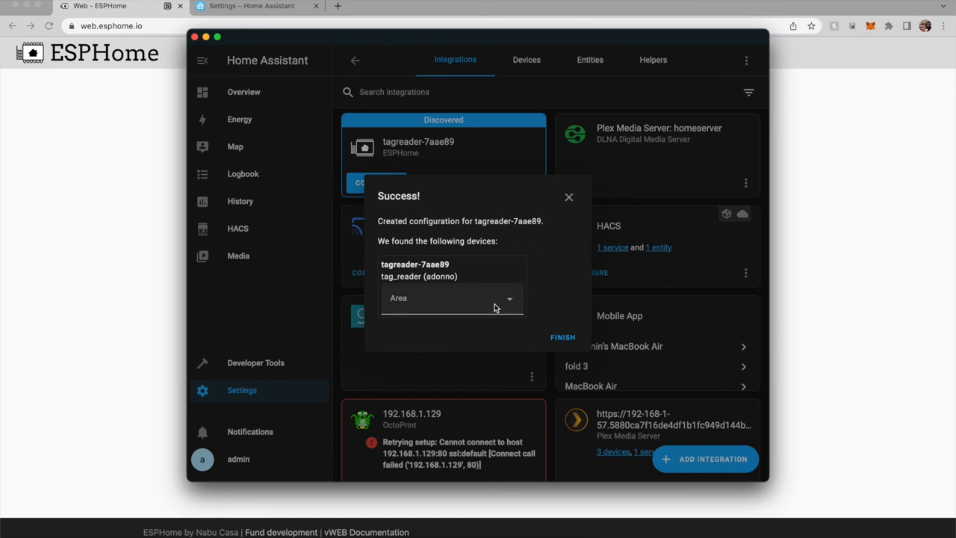
{"action": "type", "text": "of"}
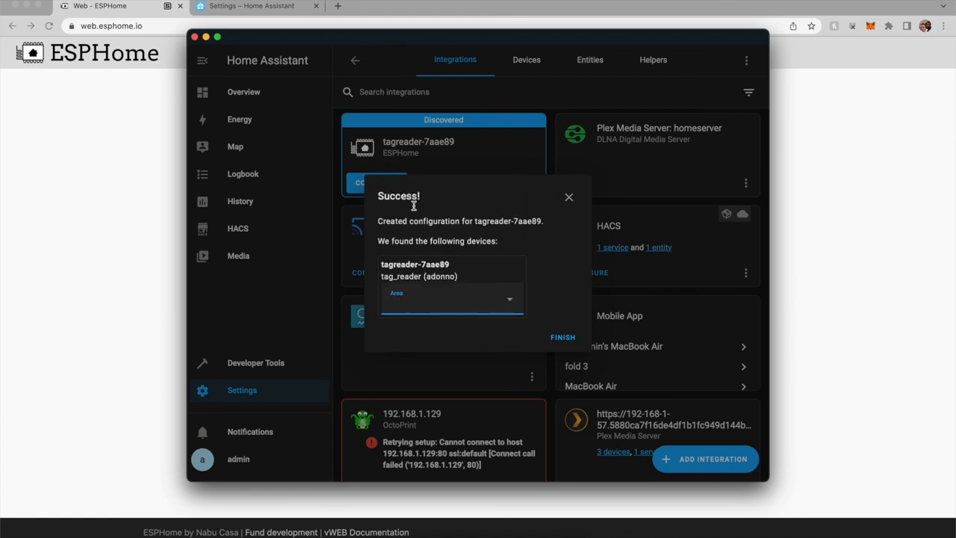
{"action": "left_click", "coordinate": [563, 337]}
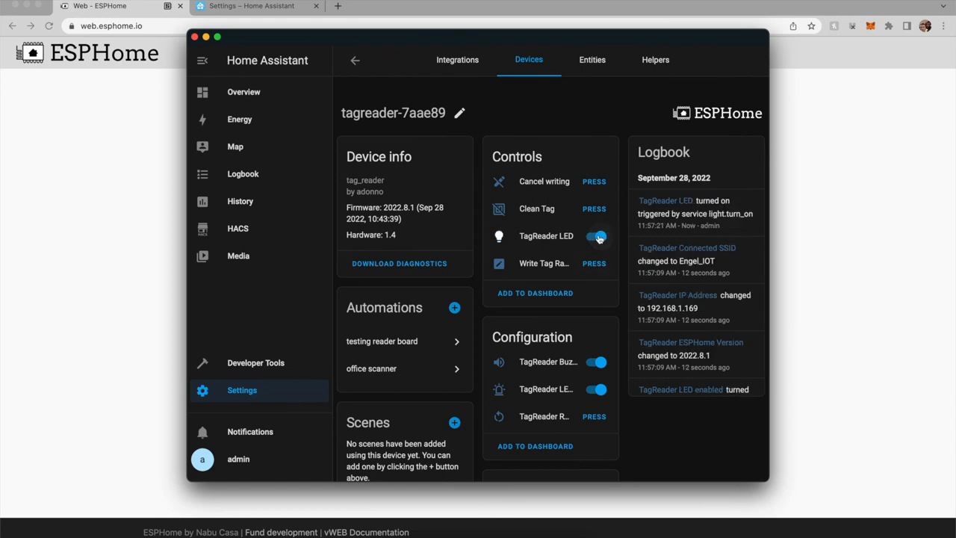
Step: Toggle the TagReader LED off and back on, then scroll to the Diagnostic readings
{"action": "left_click", "coordinate": [596, 236]}
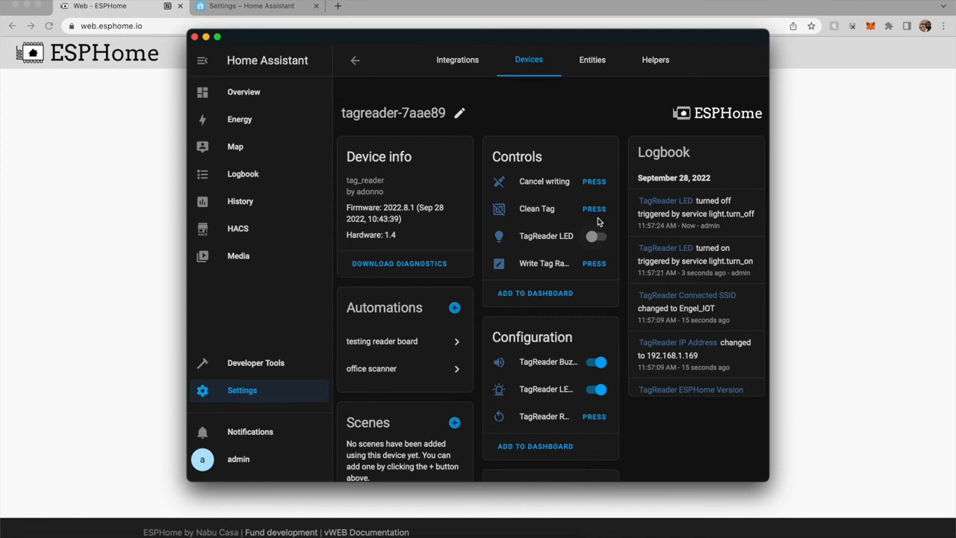
{"action": "left_click", "coordinate": [595, 236]}
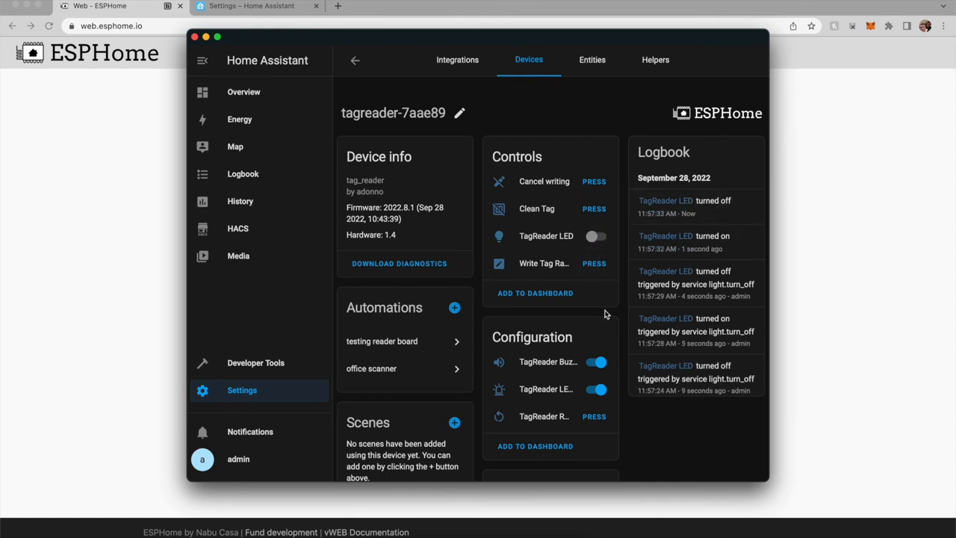
{"action": "scroll", "scroll_direction": "down", "scroll_amount": 3}
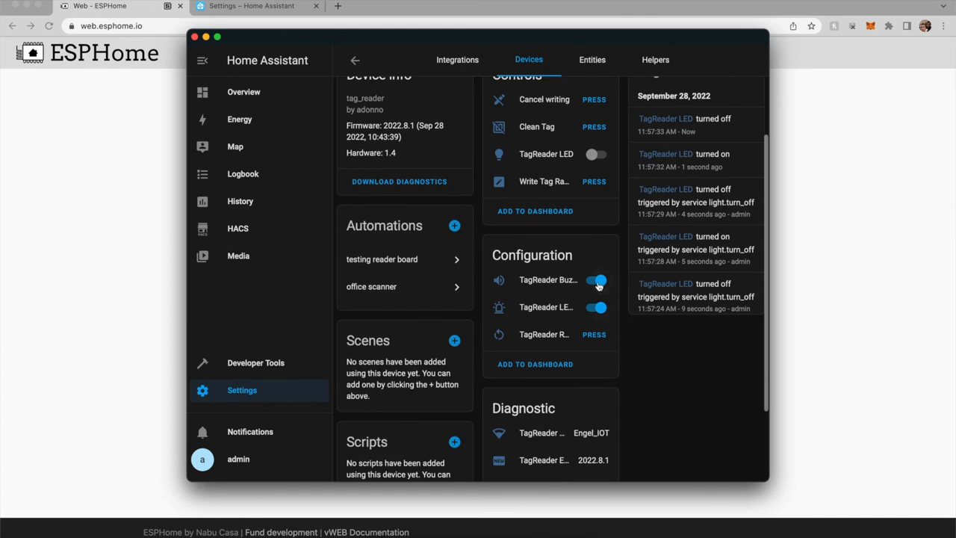
{"action": "scroll", "scroll_direction": "down", "scroll_amount": 3}
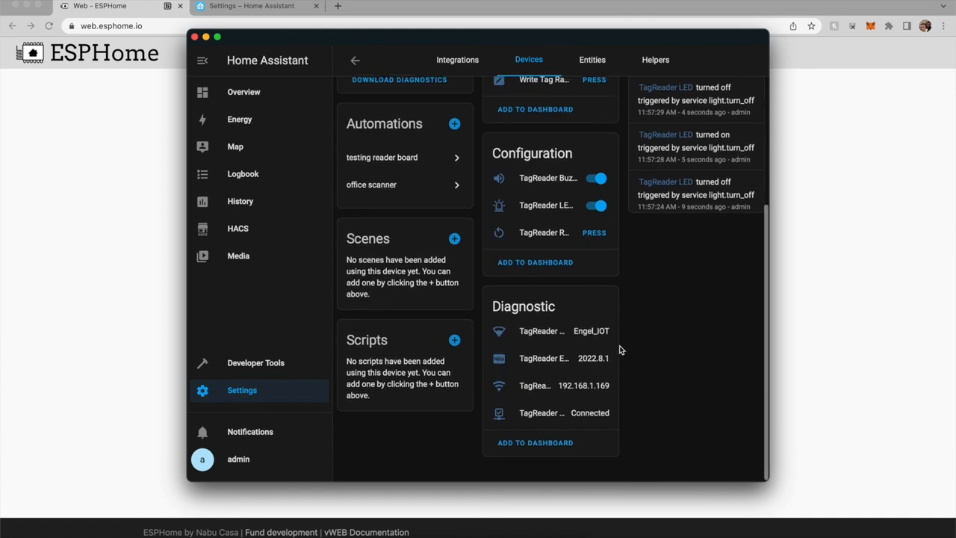